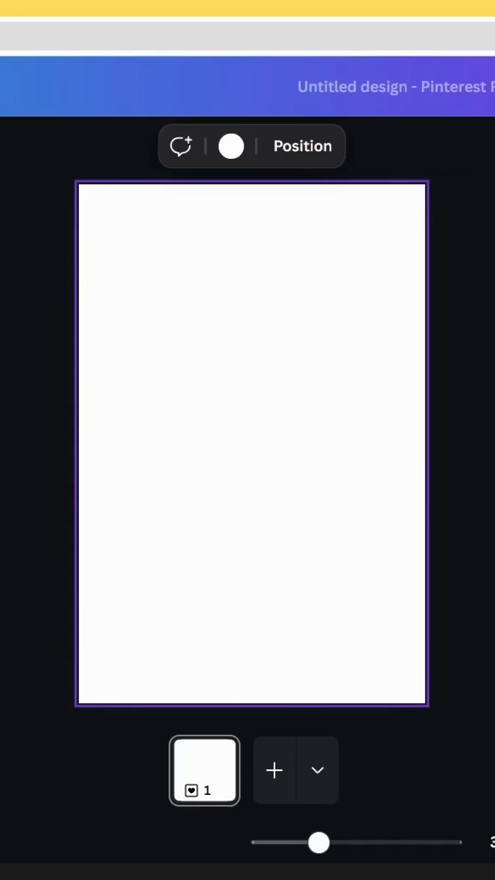
- Add a square from Elements Shapes to the pin and colour it black
click(48, 90)
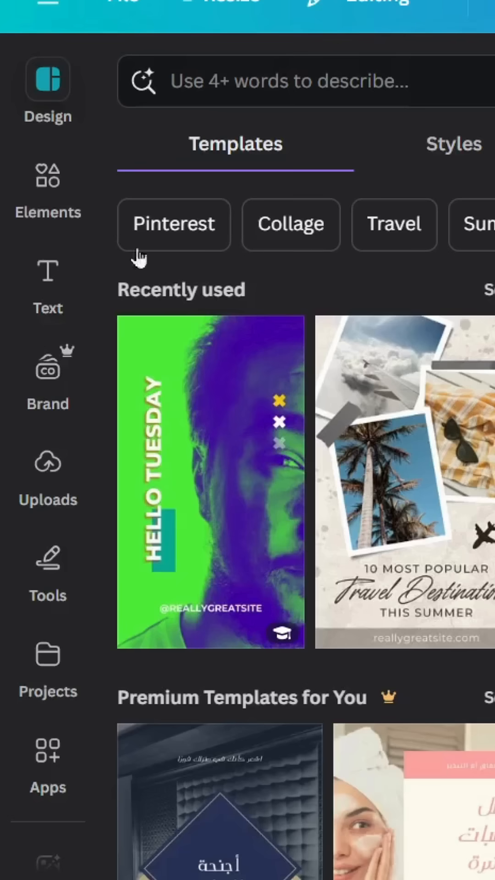
click(48, 185)
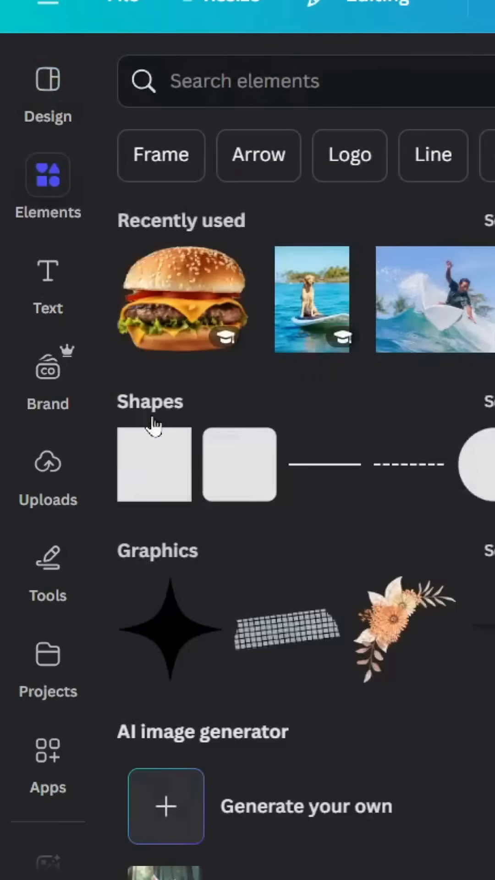
mouse_move(152, 477)
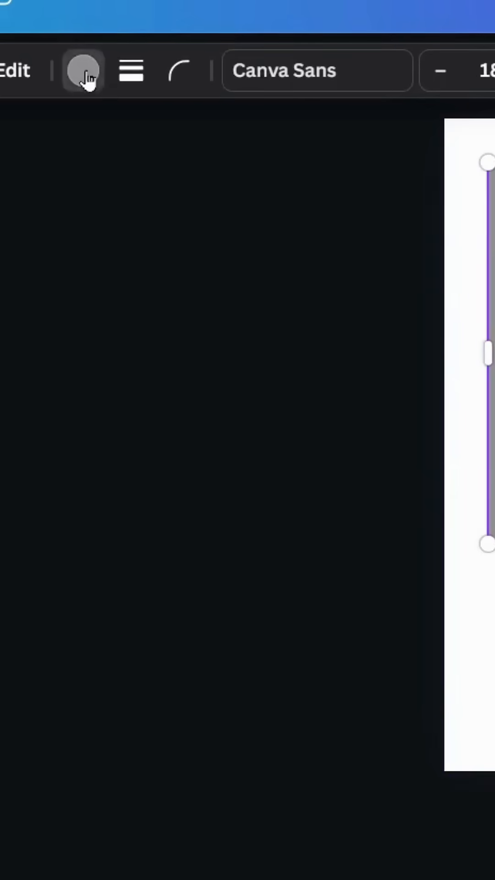
click(84, 70)
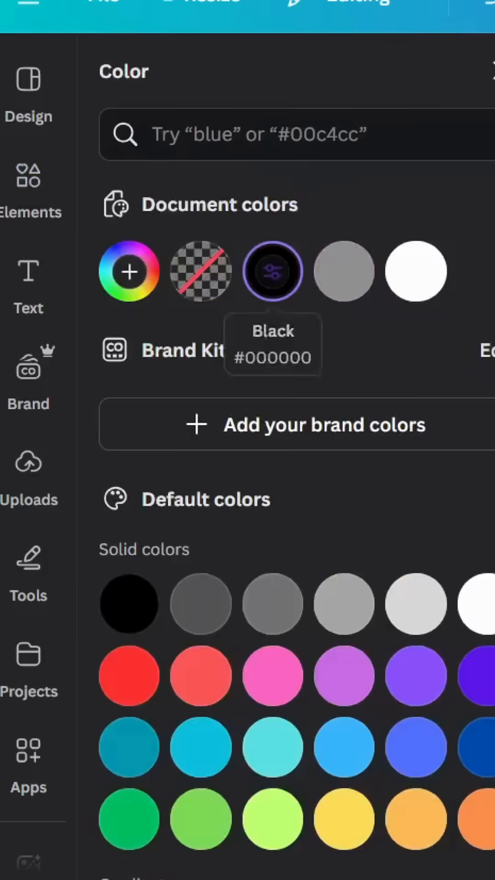
click(28, 185)
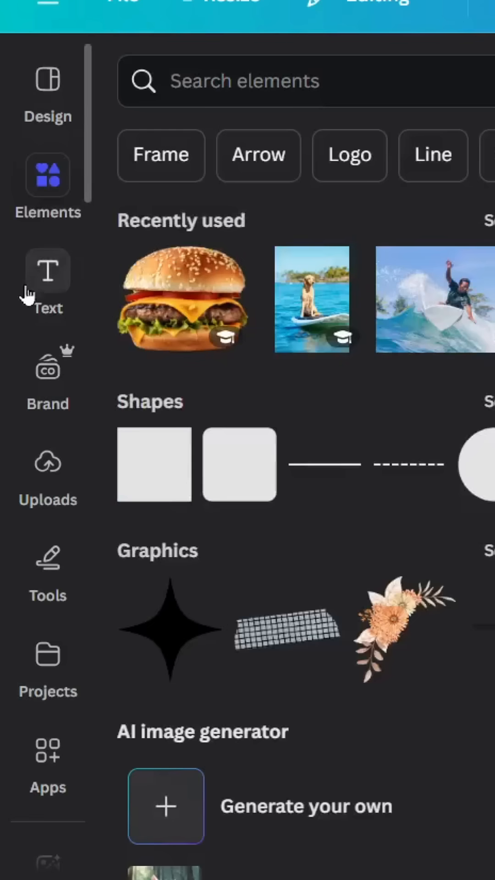
- Add a 'WAVES' heading and set its font to Anton
click(47, 270)
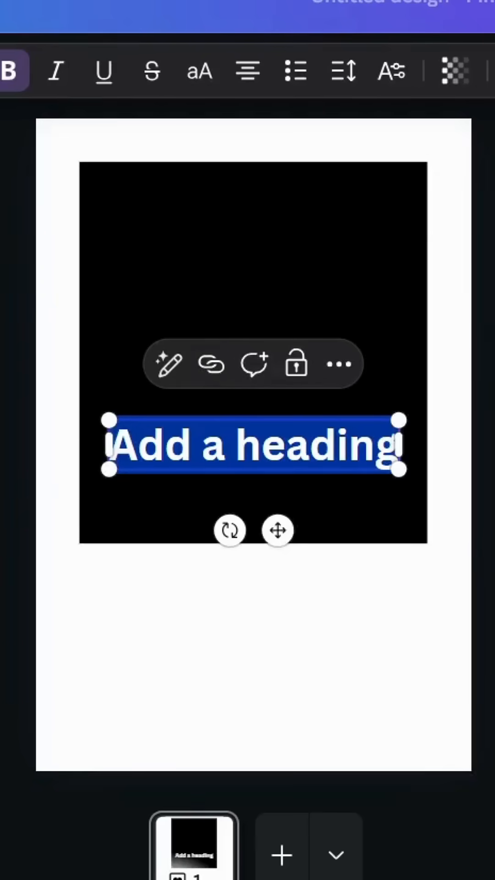
text(WAVES)
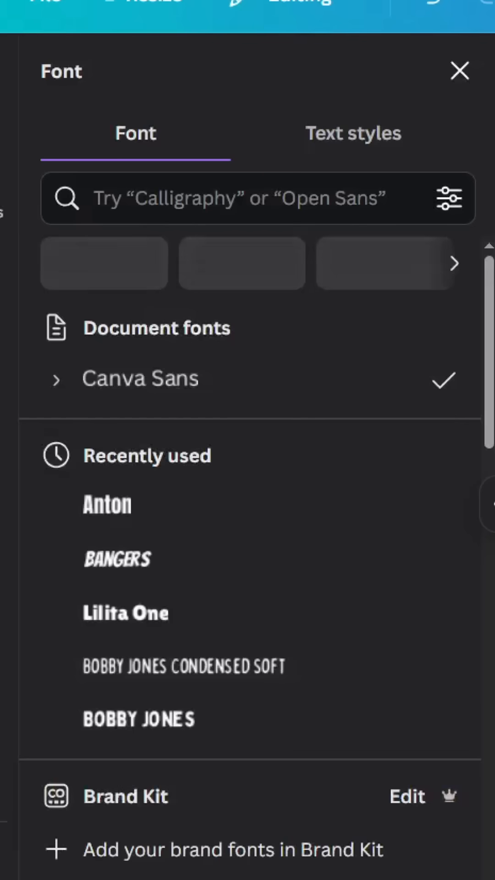
scroll(down, 3)
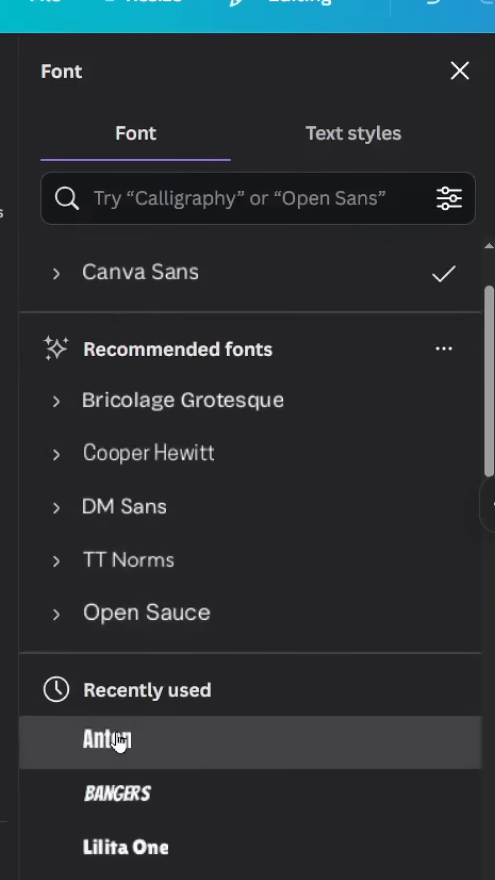
click(459, 71)
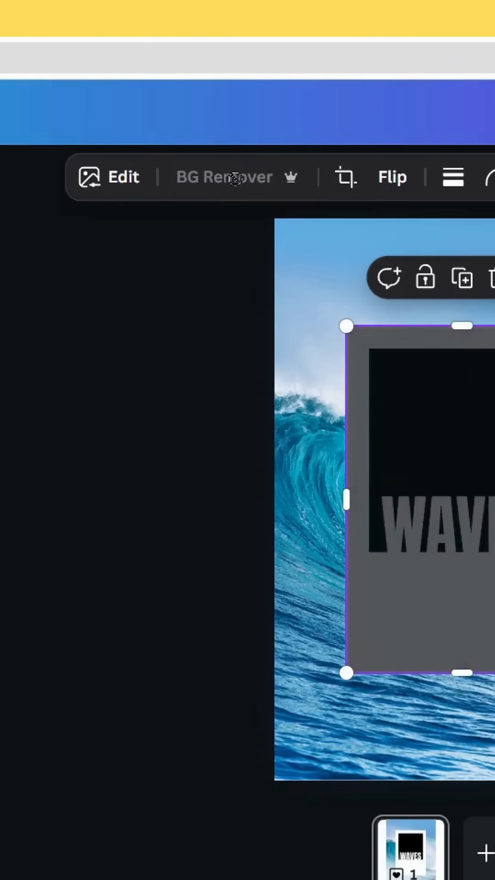
- Apply the Custom Duotone effect to the WAVES image block
click(223, 176)
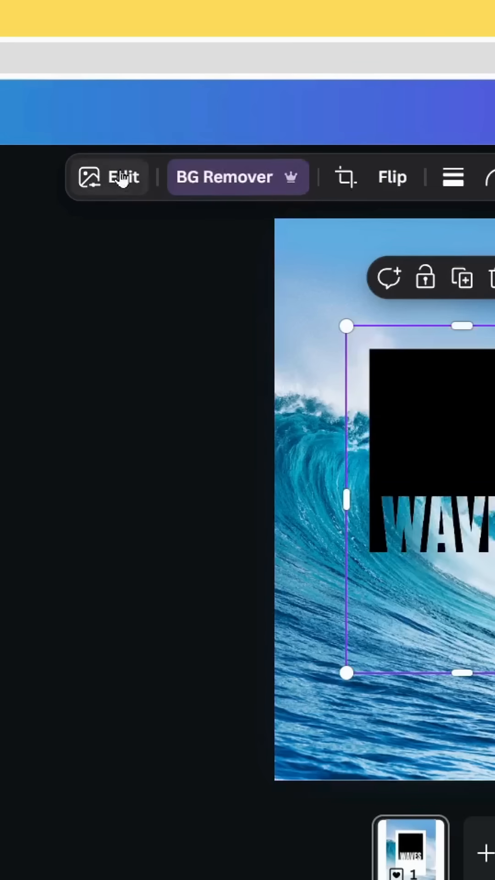
click(122, 176)
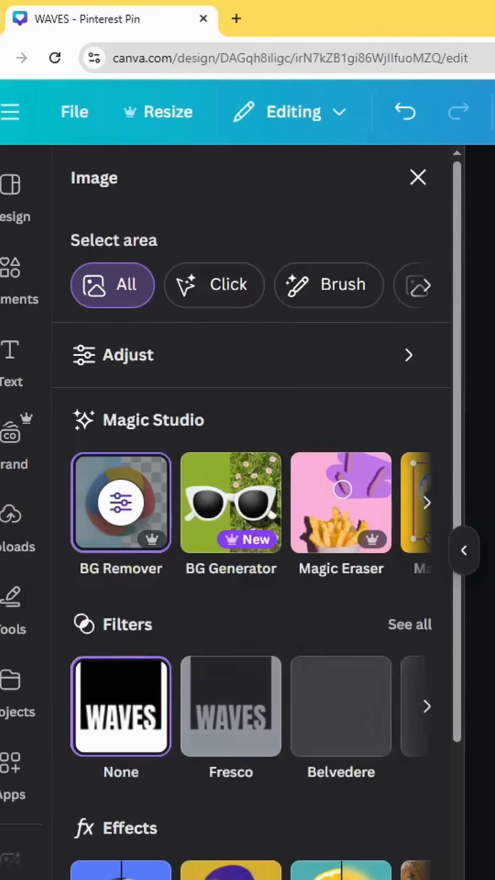
scroll(down, 3)
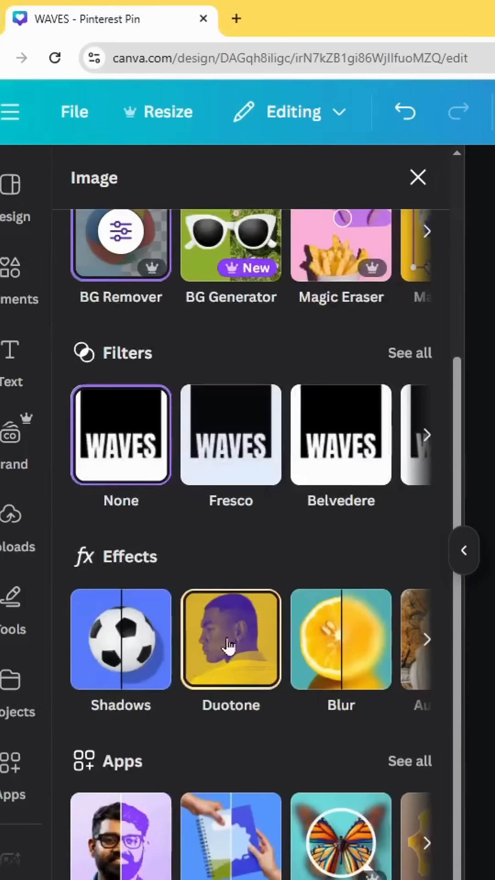
click(230, 639)
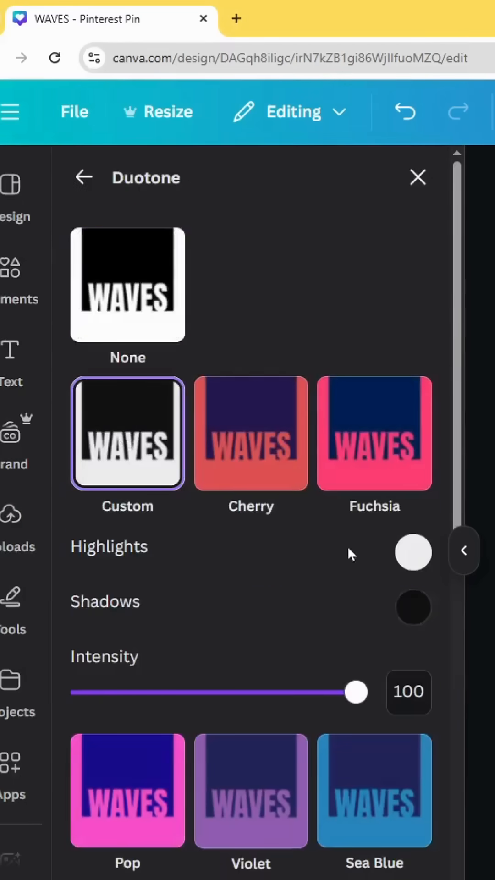
click(413, 607)
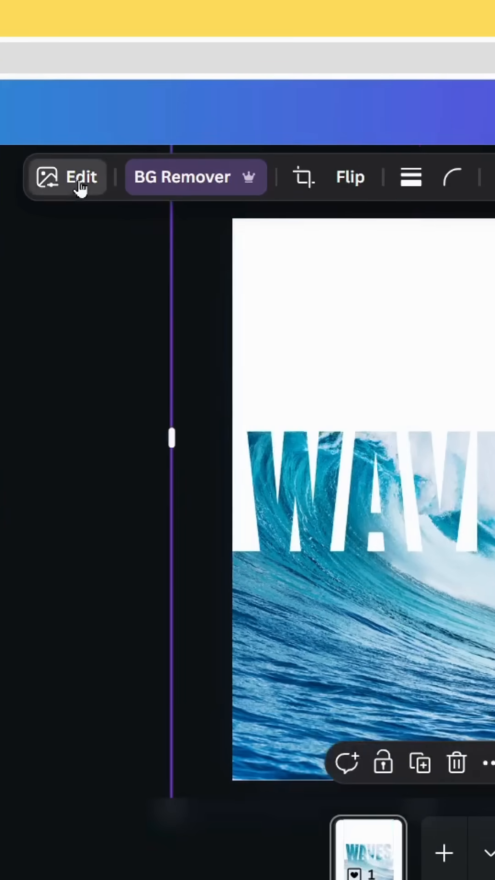
- Give the WAVES image a Glow shadow and add a new text box
click(66, 177)
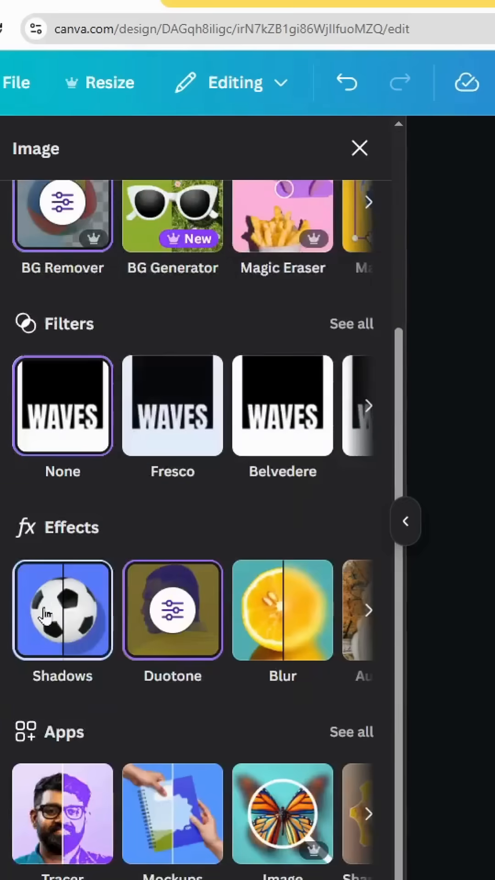
click(63, 610)
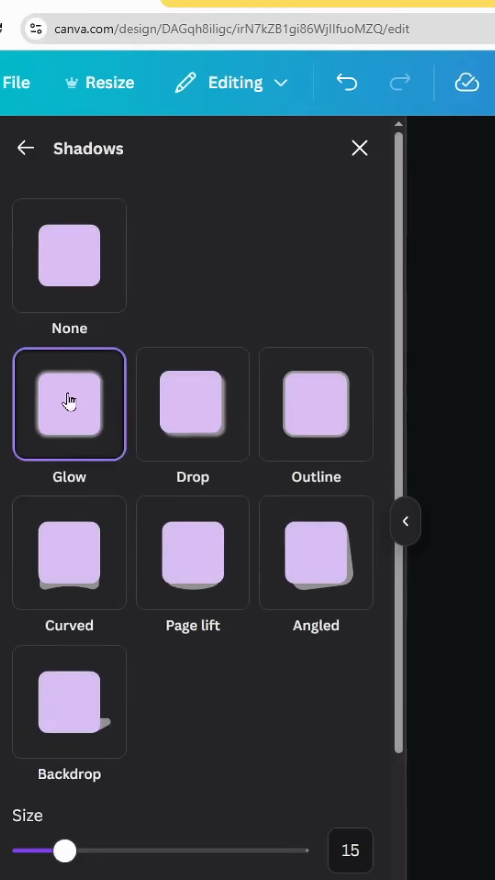
scroll(down, 3)
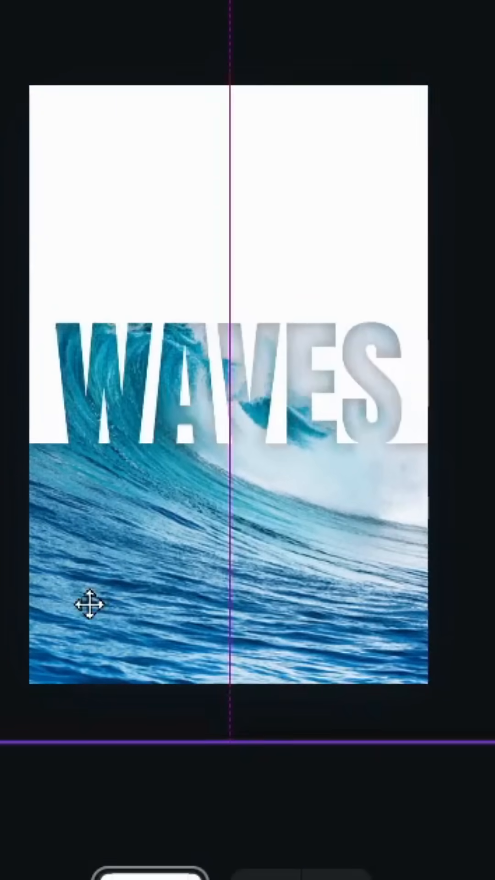
click(32, 218)
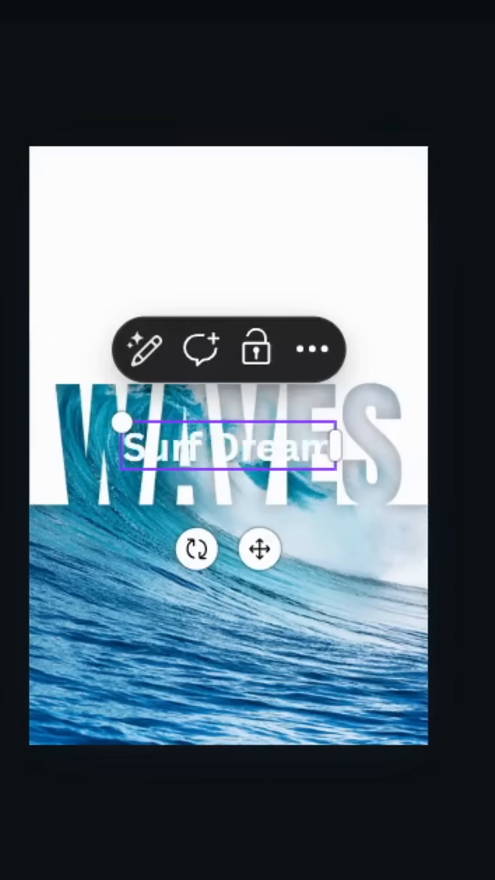
- Set the Surf Dream text in the Kaushan Script font
click(145, 347)
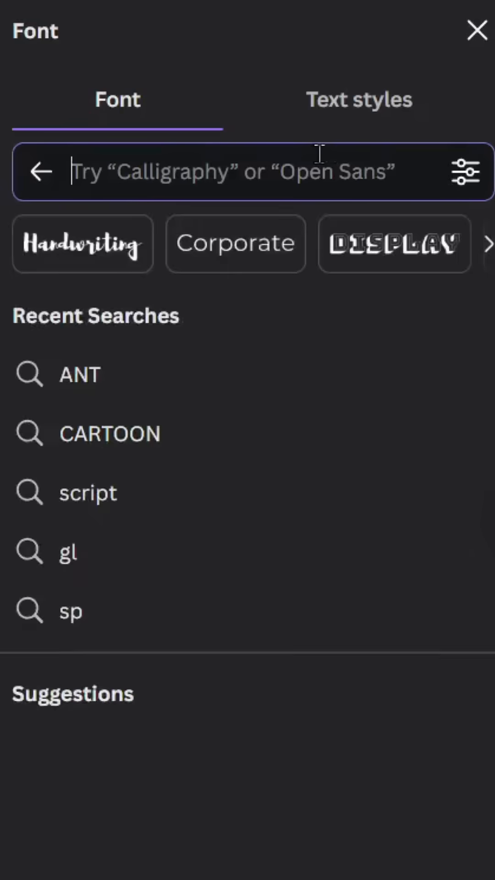
text(kau)
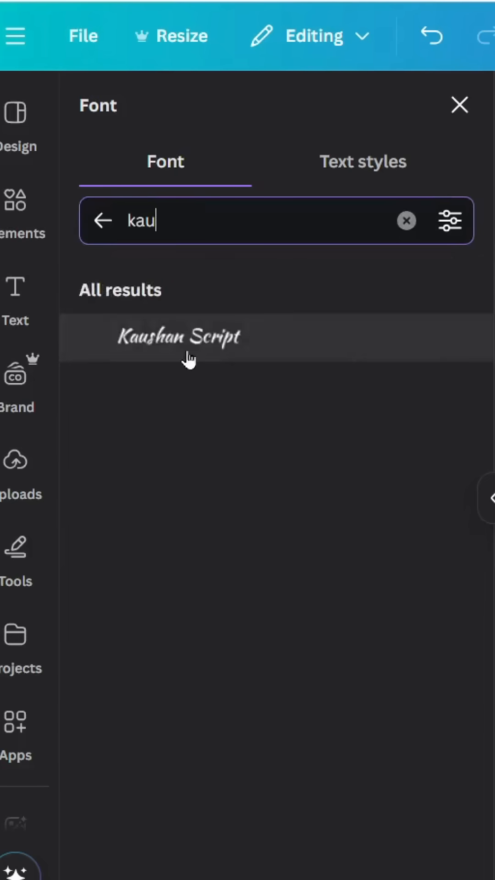
click(180, 337)
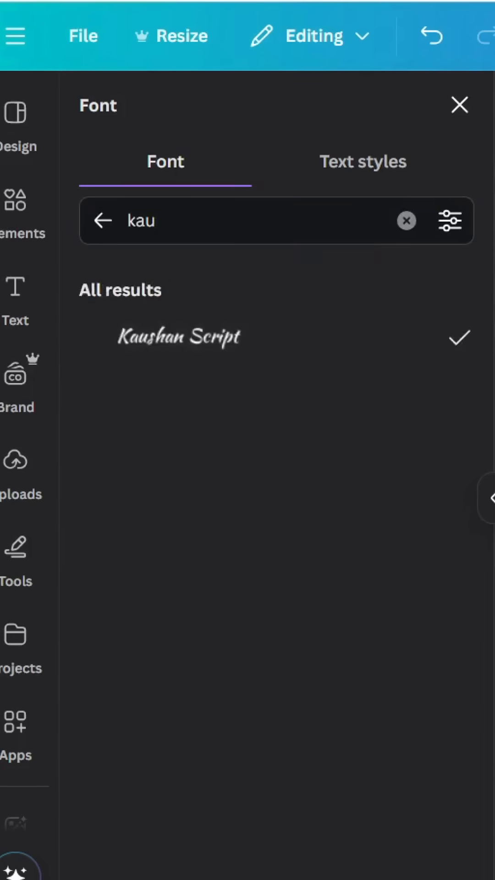
click(459, 105)
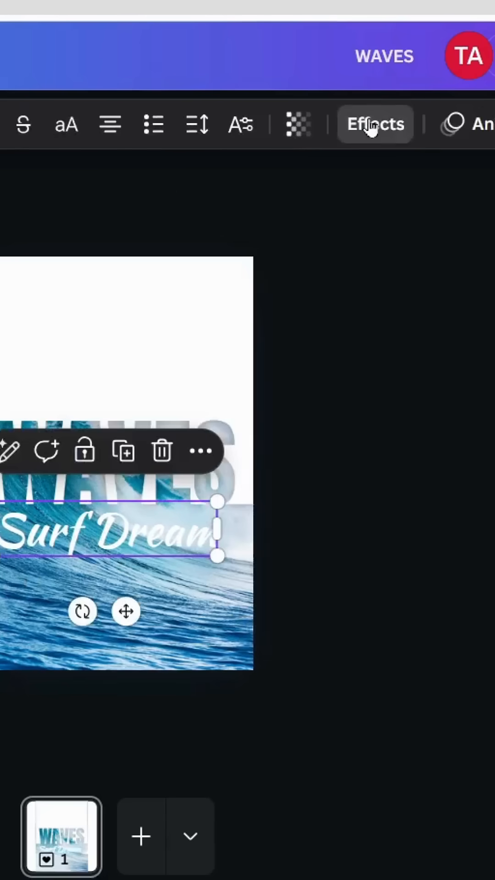
- Give Surf Dream a Lift shadow effect
click(374, 124)
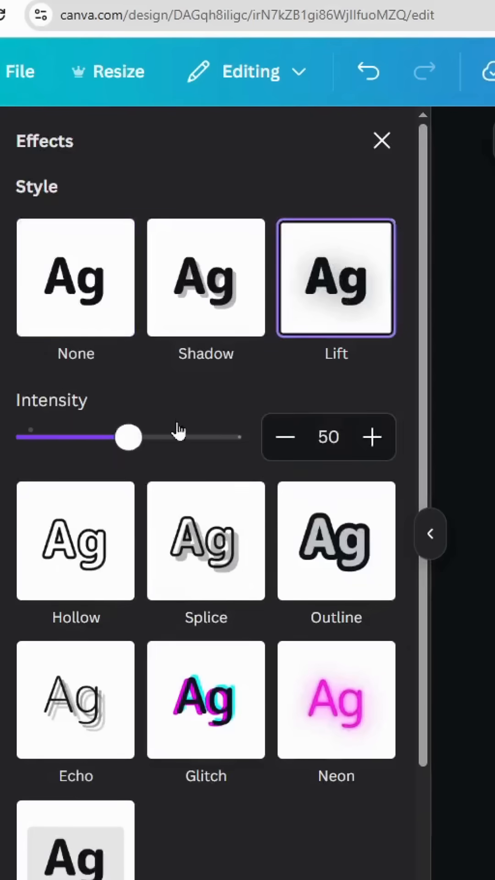
click(381, 140)
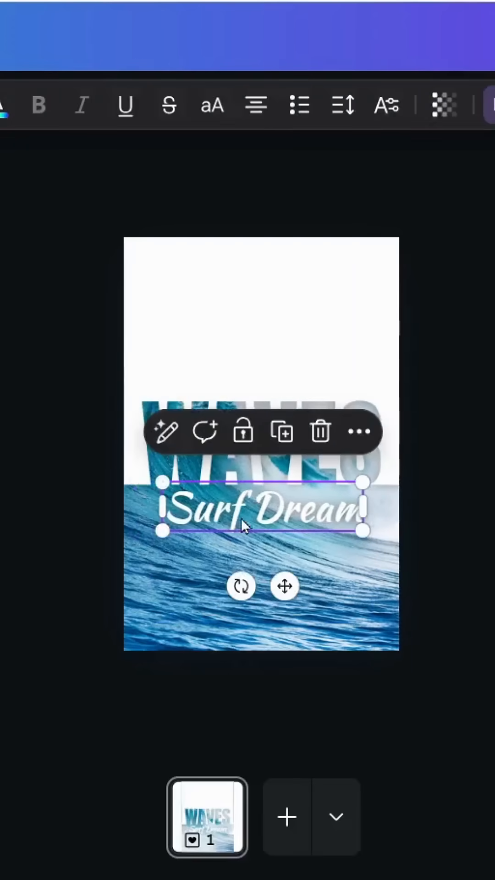
click(42, 211)
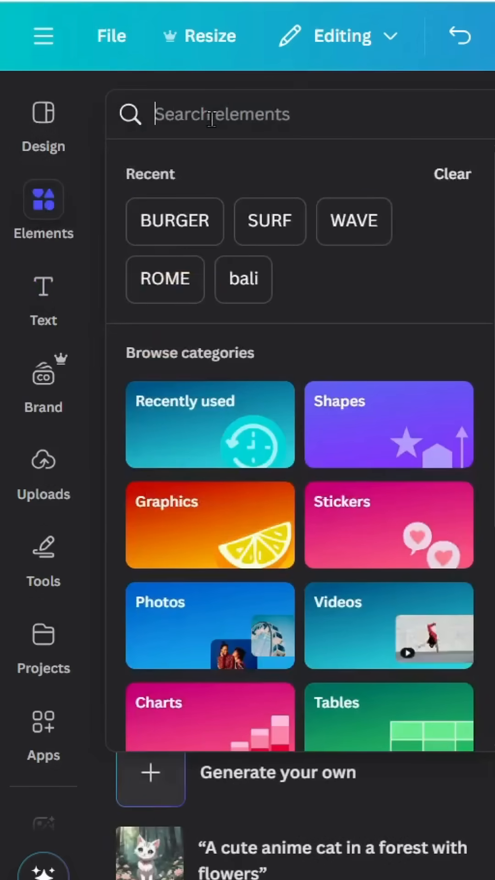
- Add a 'swash' graphic from Elements and open its colour choices
text(swash)
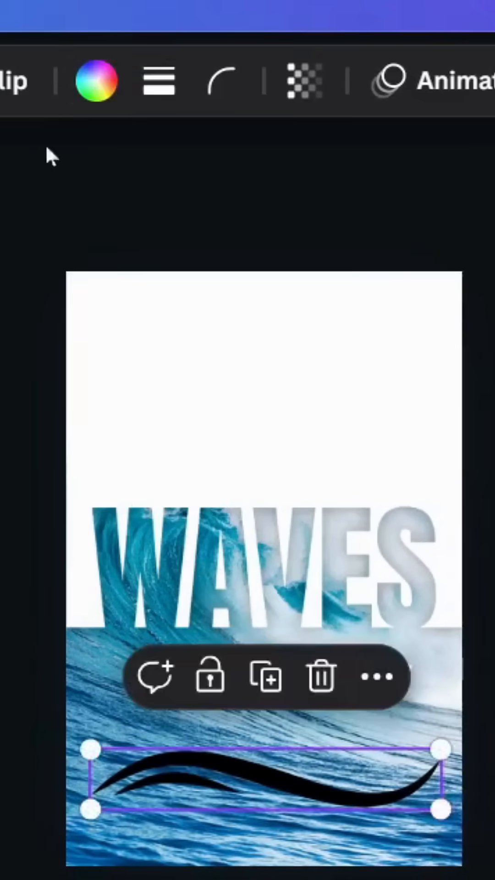
click(96, 80)
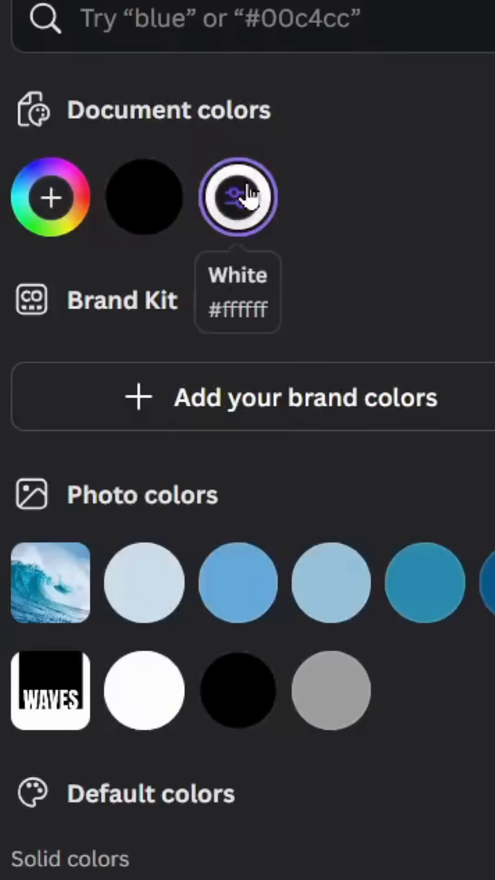